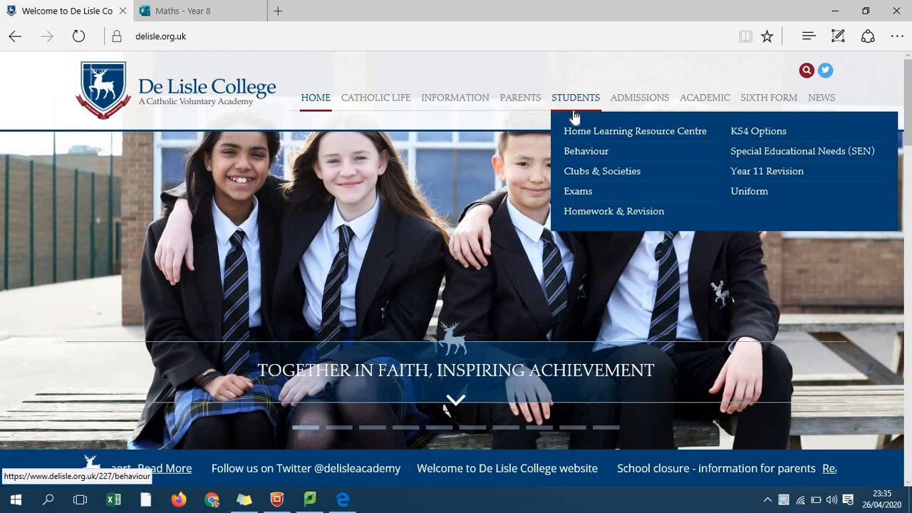
Step: Open the Home Learning Resource Centre and scroll down to the Maths row of the subject table
click(634, 131)
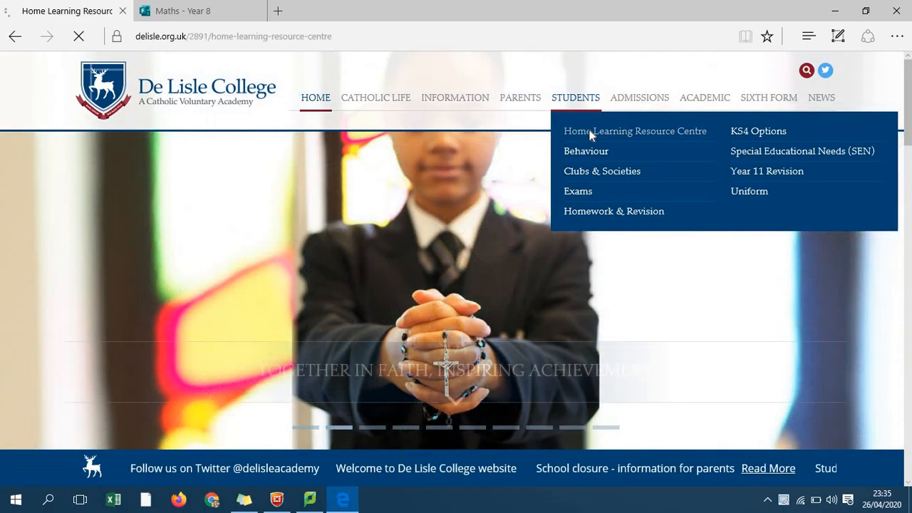
click(634, 131)
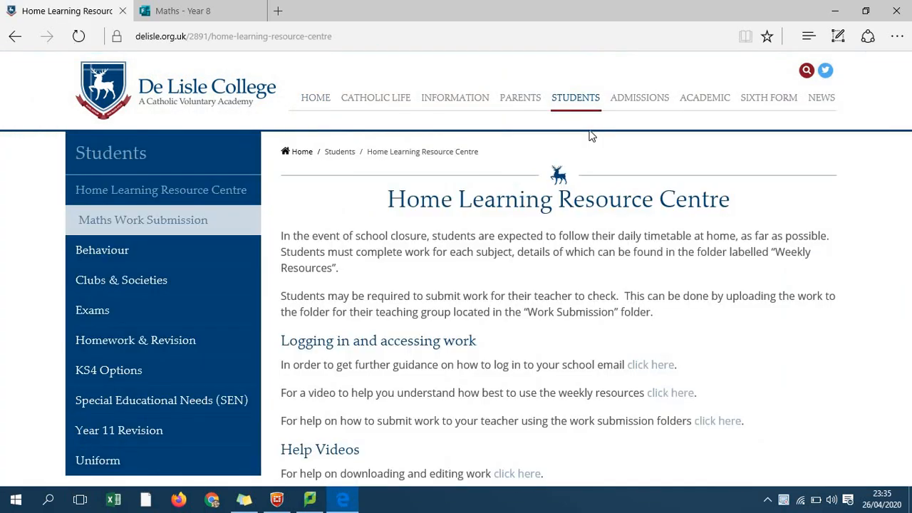
scroll(down, 3)
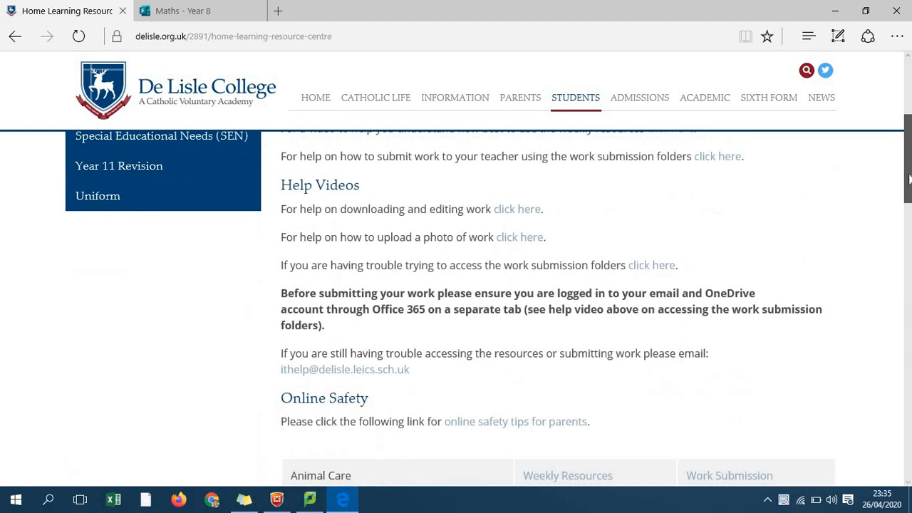
scroll(down, 3)
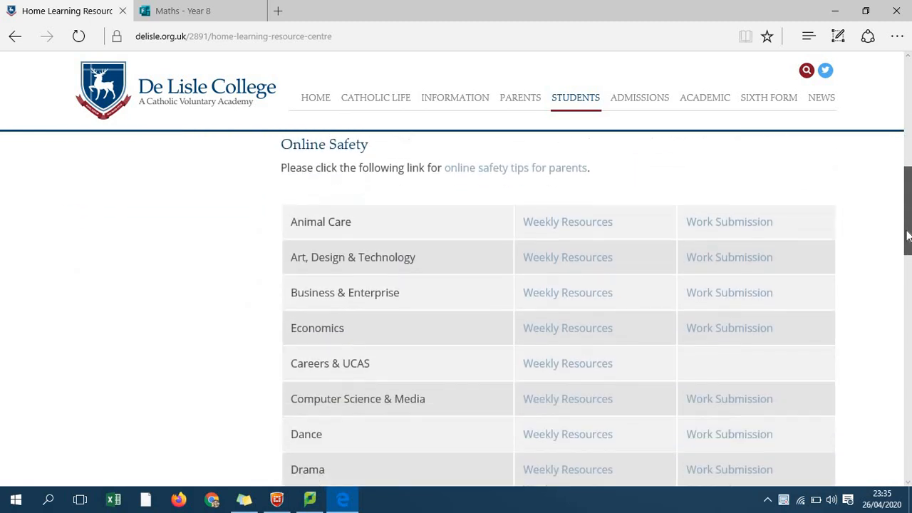
scroll(down, 3)
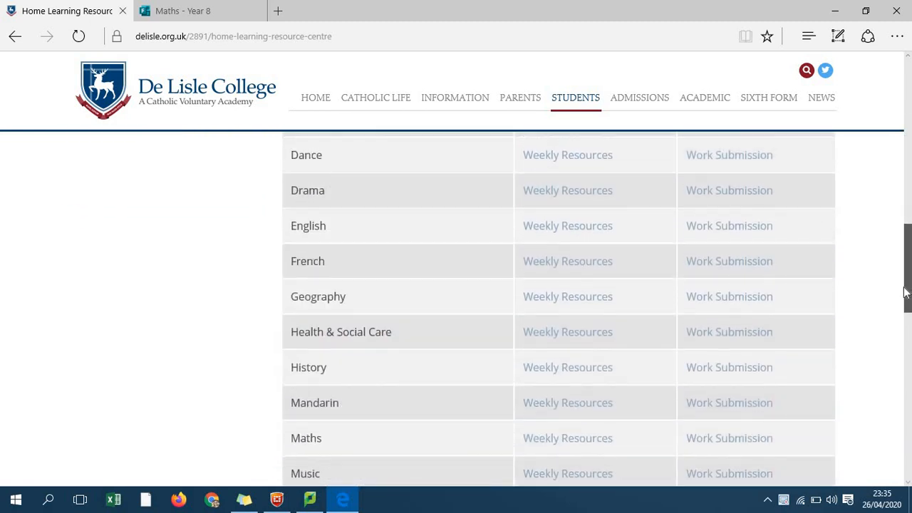
scroll(down, 3)
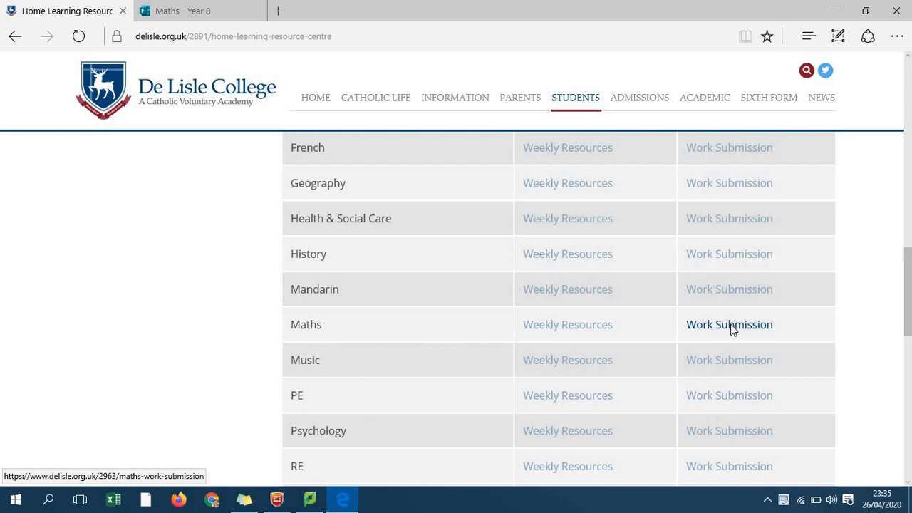
Step: Follow the Maths Work Submission link and scroll through the Year 7–13 submission options
click(729, 324)
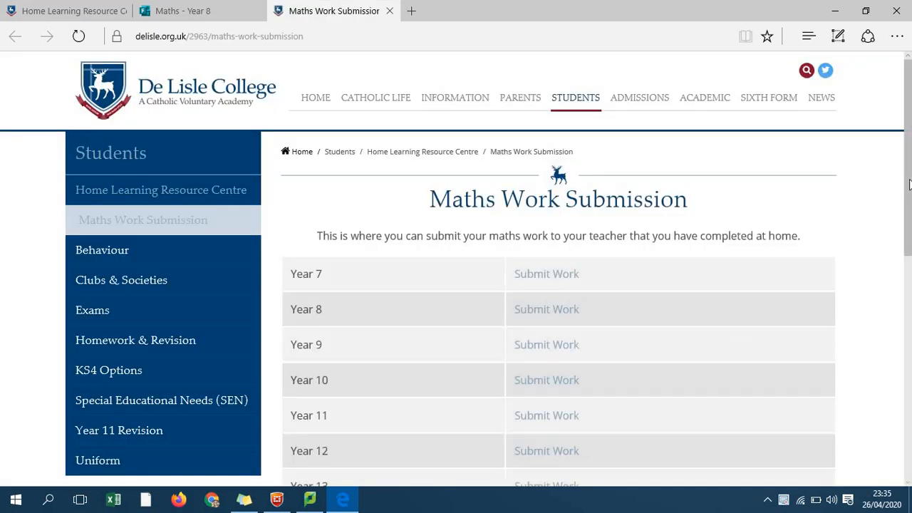
scroll(down, 3)
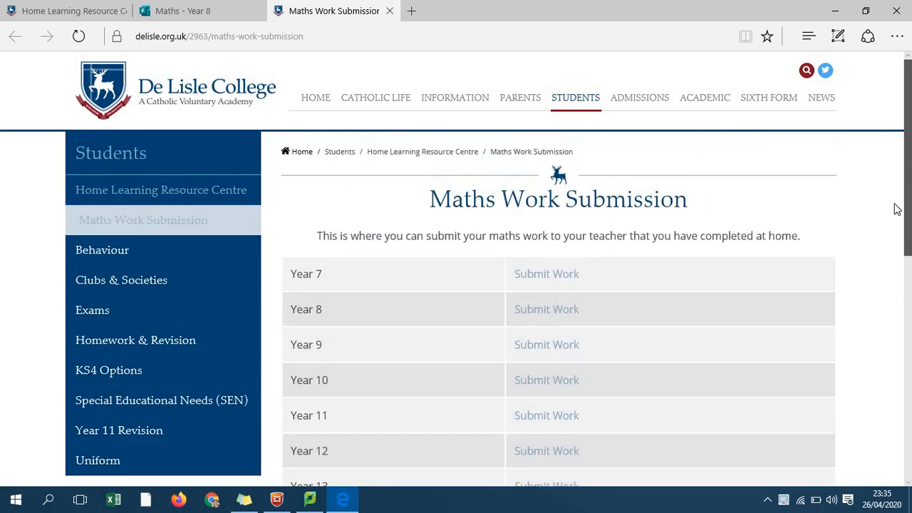
scroll(down, 3)
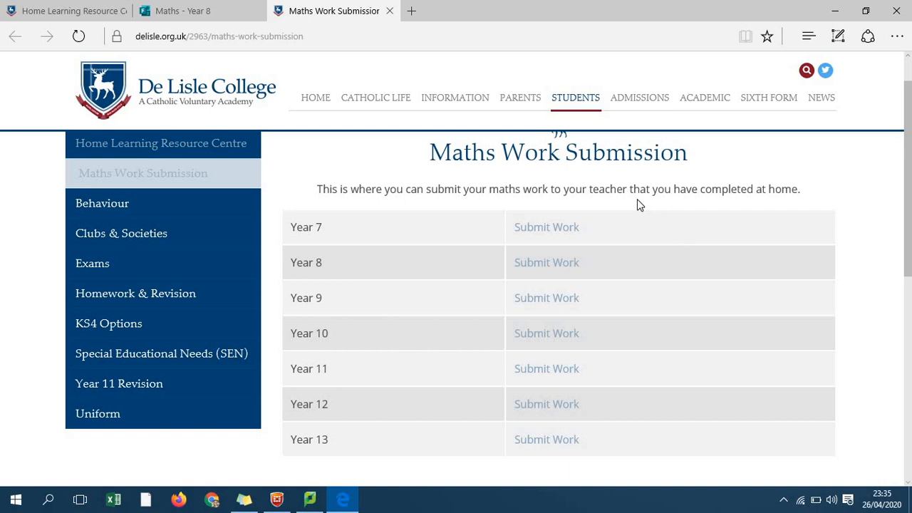
mouse_move(611, 207)
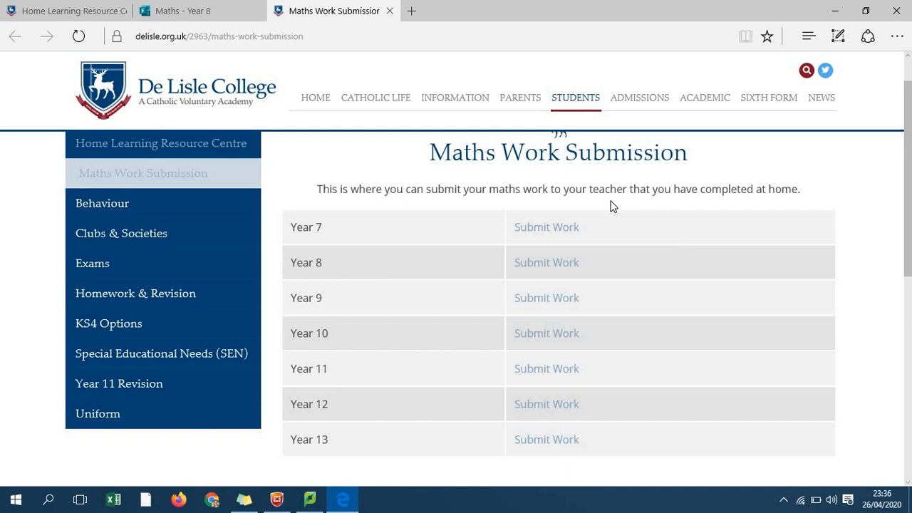
mouse_move(546, 298)
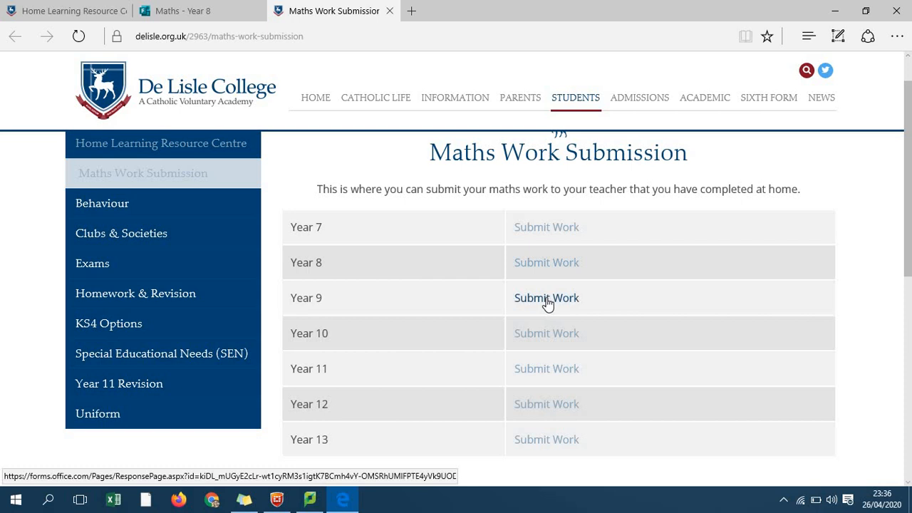
Step: Open the Year 9 Submit Work form and scroll through its Maths group upload questions
click(546, 298)
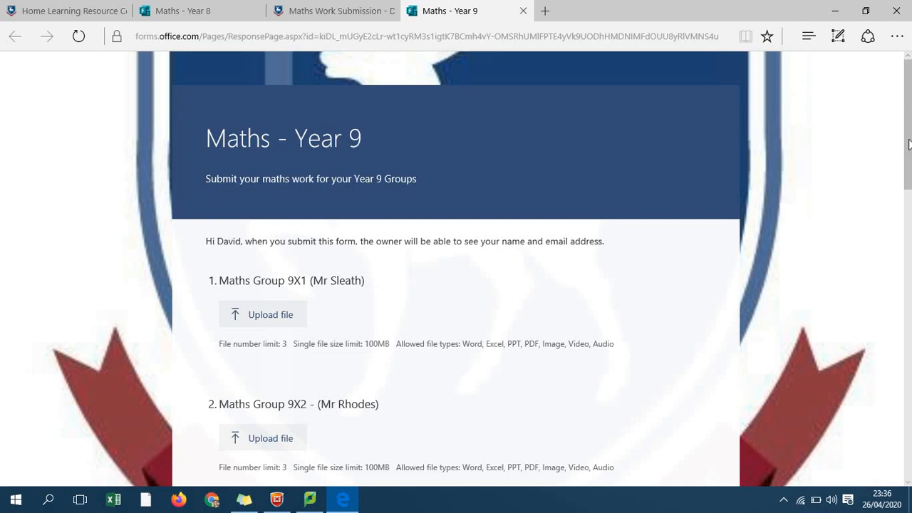
scroll(down, 3)
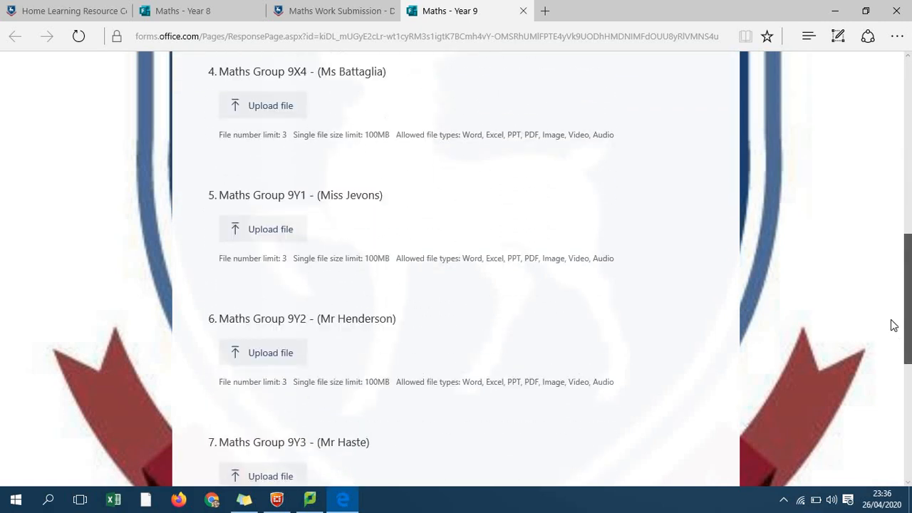
scroll(down, 3)
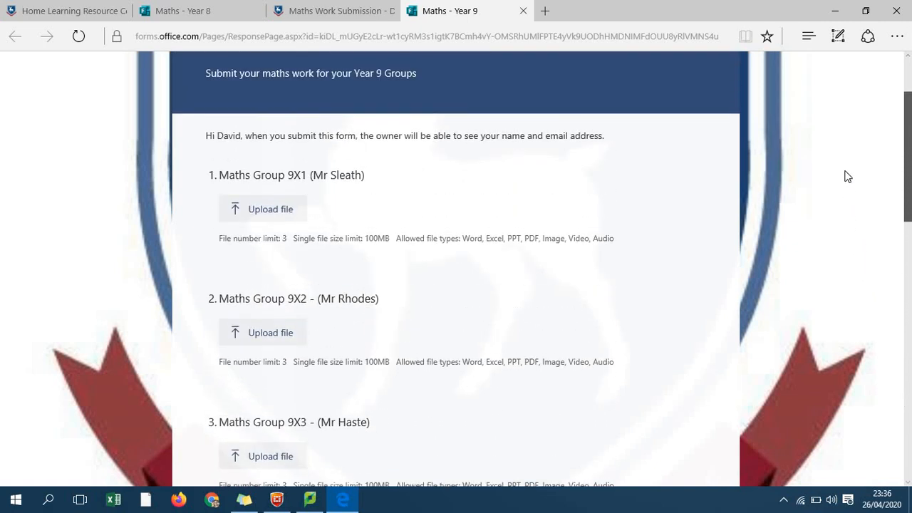
scroll(down, 3)
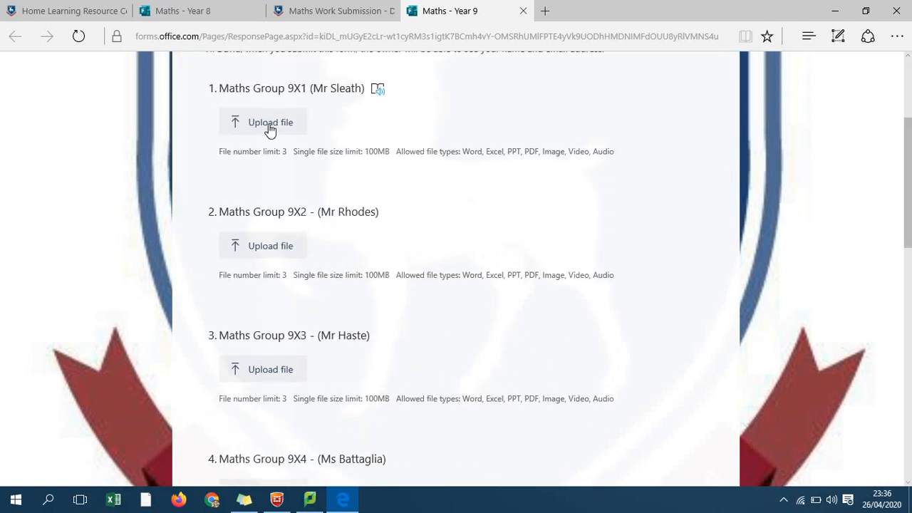
Step: Upload Fractions Questions.docx from Home Learning Work for Maths Group 9X1
click(263, 122)
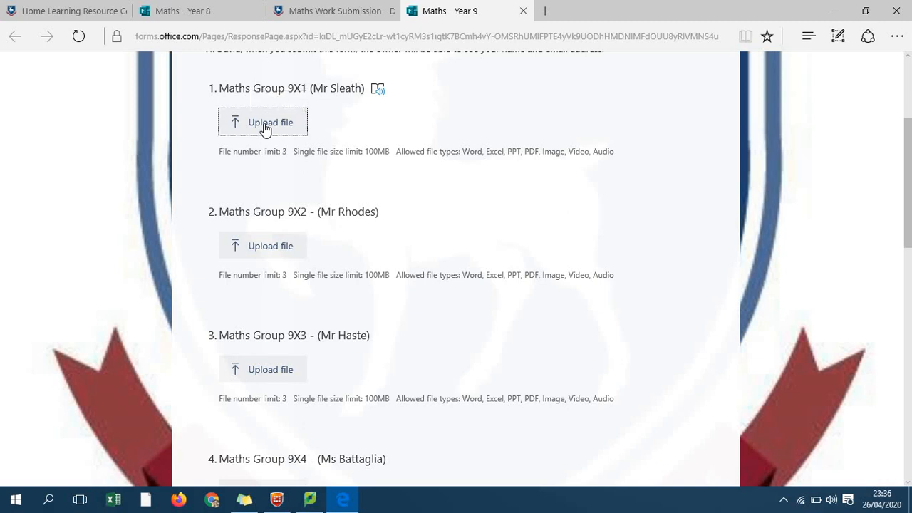
click(263, 122)
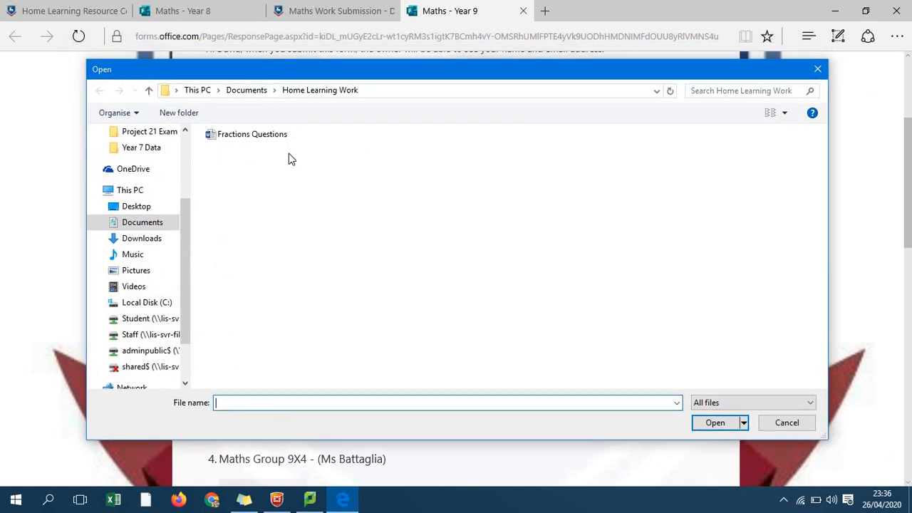
click(252, 134)
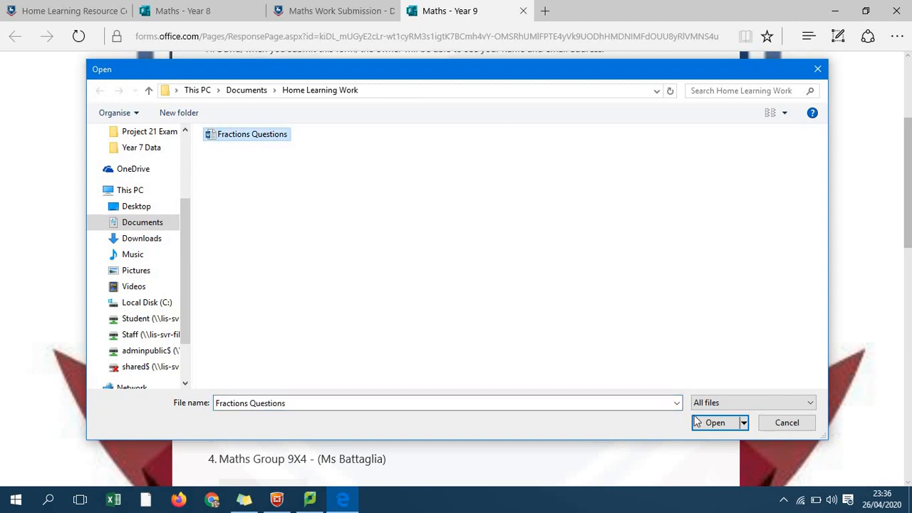
click(714, 423)
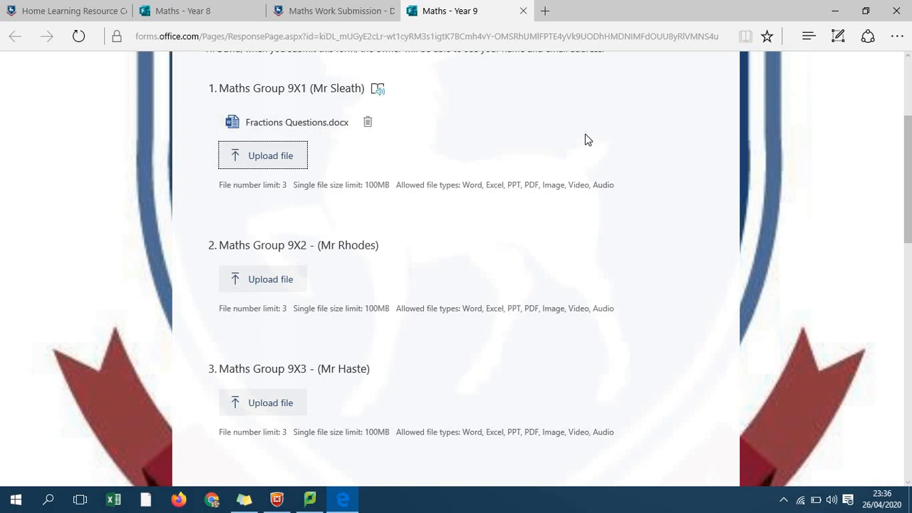
Step: Tick 'Send me an email receipt of my responses' at the bottom and submit the form
scroll(down, 3)
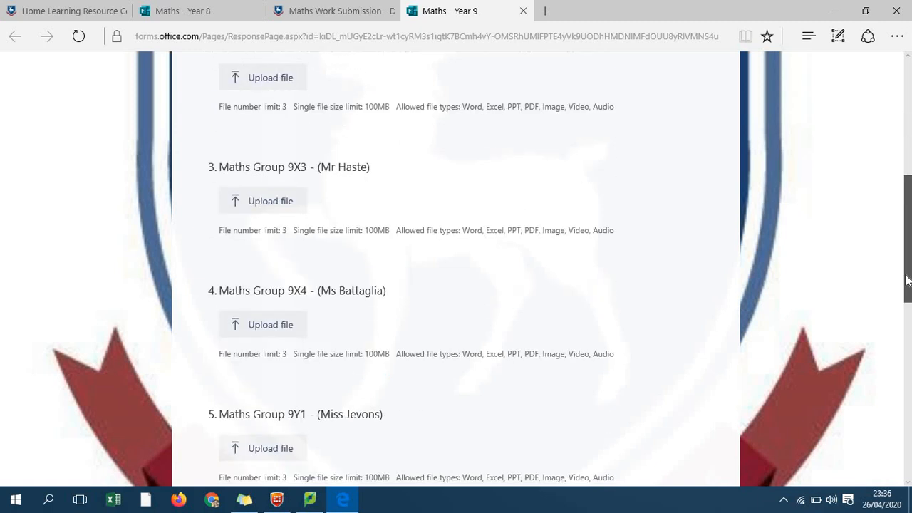
scroll(down, 3)
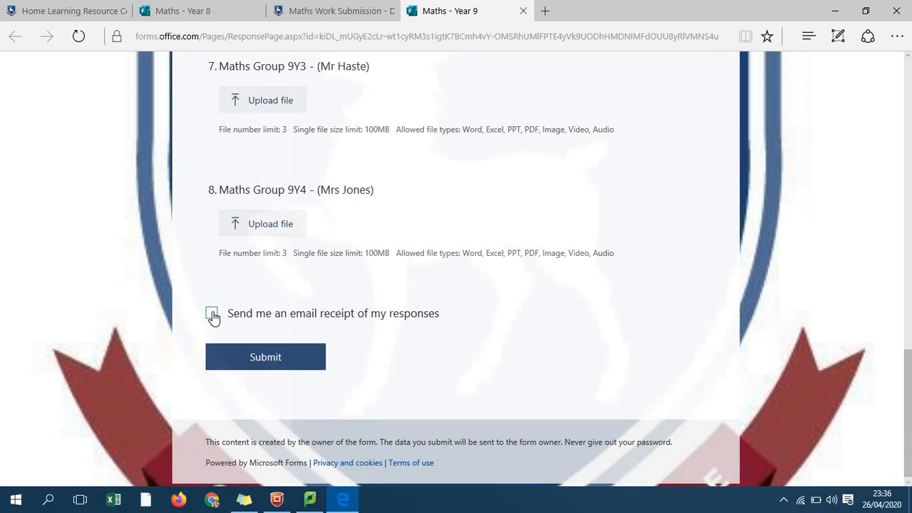
click(212, 313)
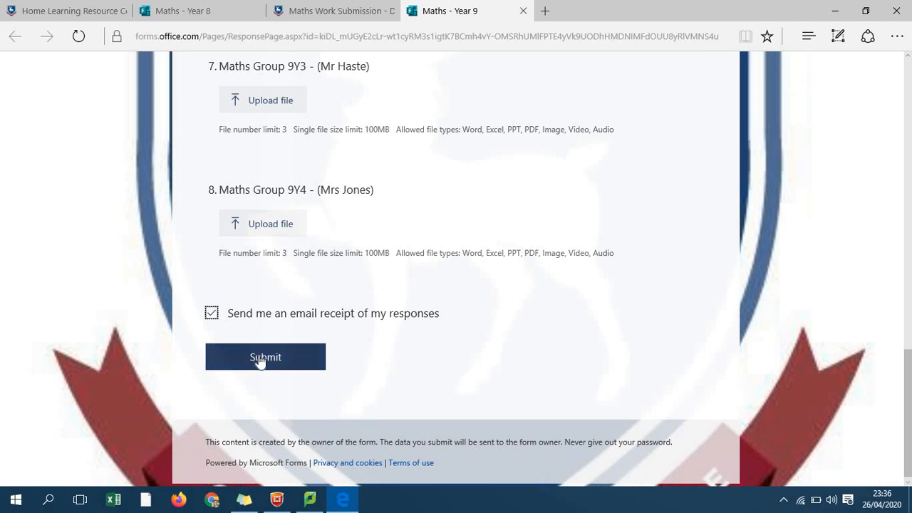
click(265, 357)
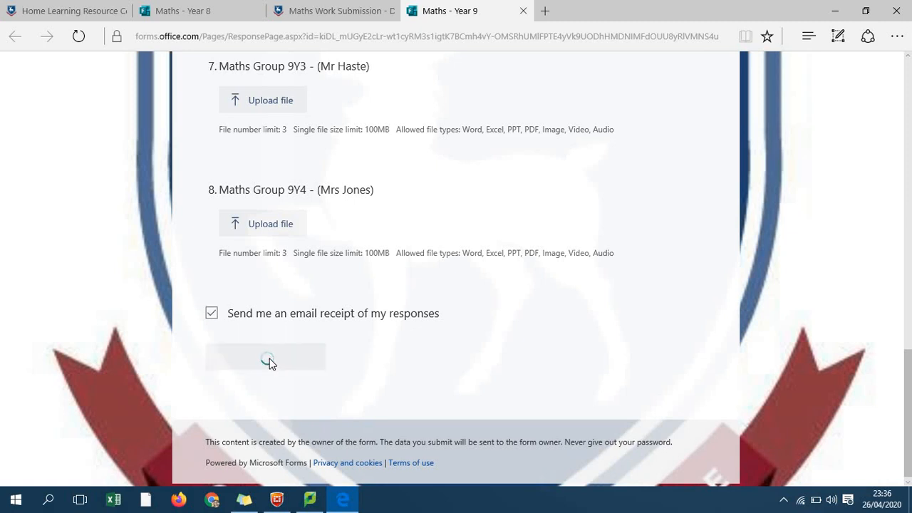
click(265, 356)
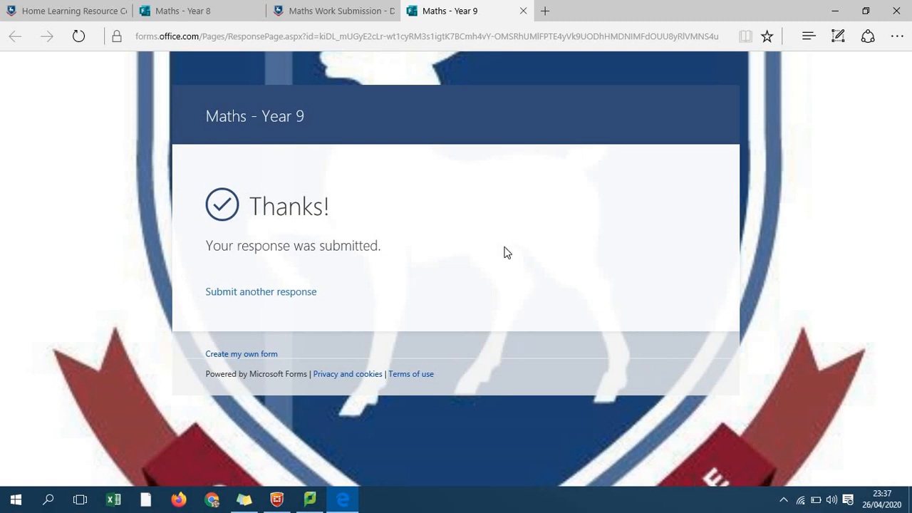
mouse_move(158, 184)
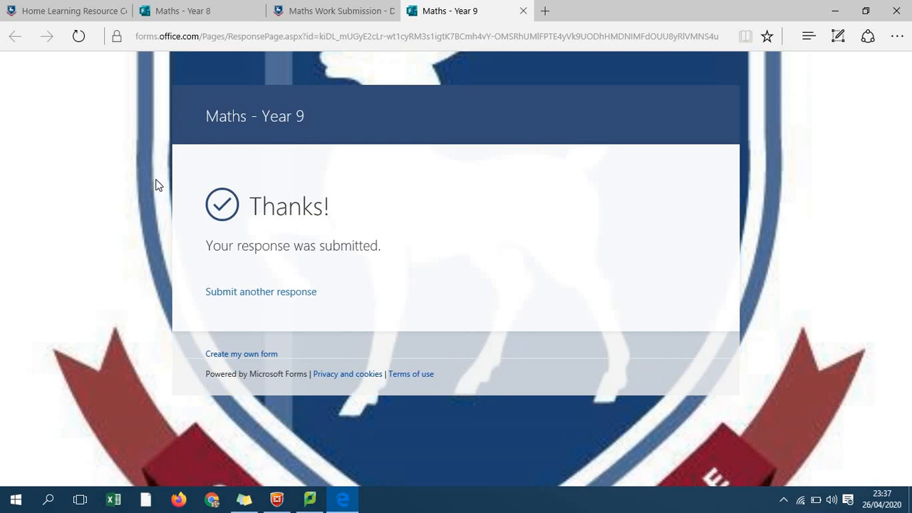
mouse_move(334, 225)
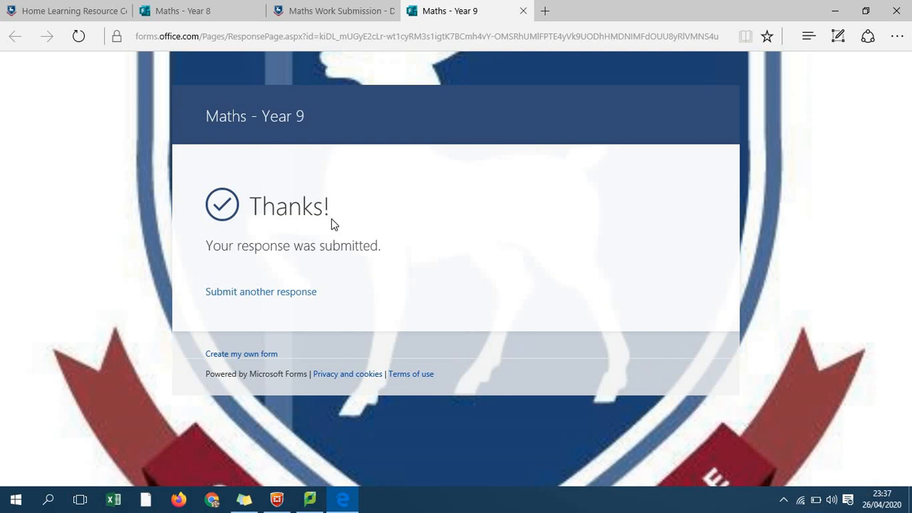
mouse_move(344, 237)
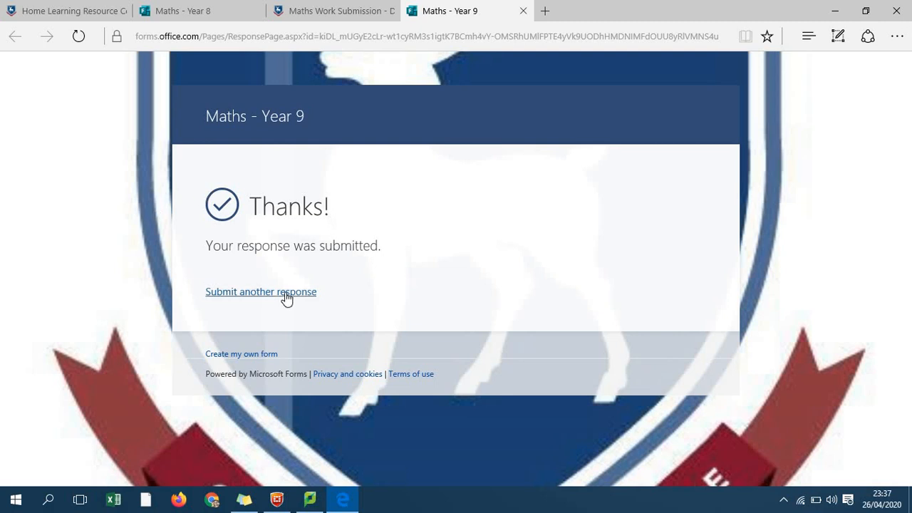
Step: Choose 'Submit another response' to get a blank Maths - Year 9 form
click(261, 291)
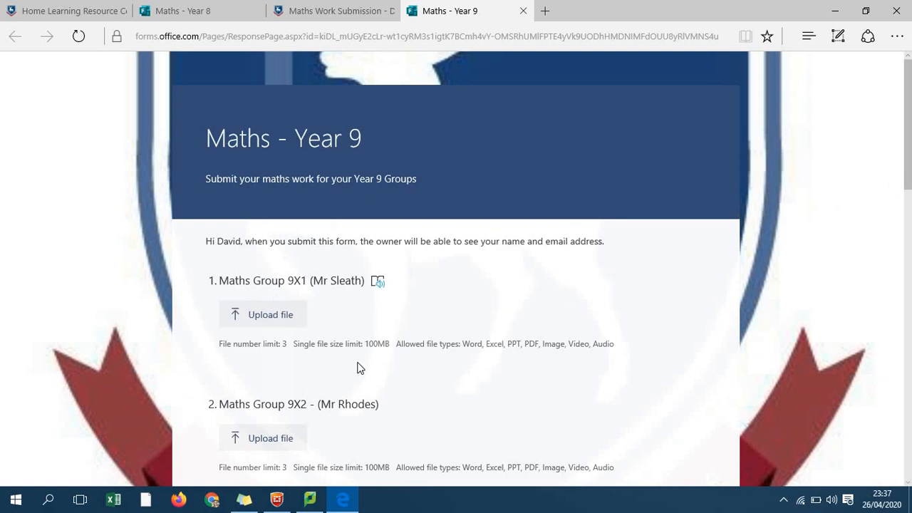
mouse_move(431, 347)
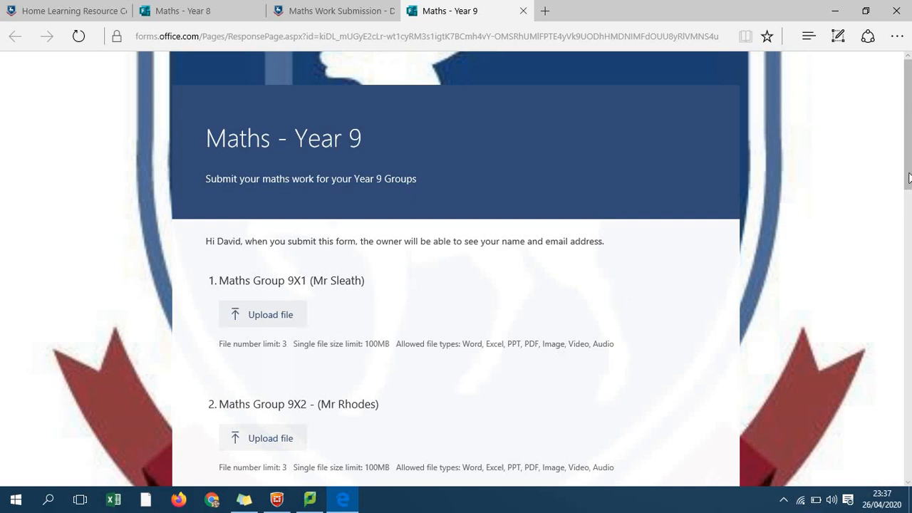
mouse_move(570, 55)
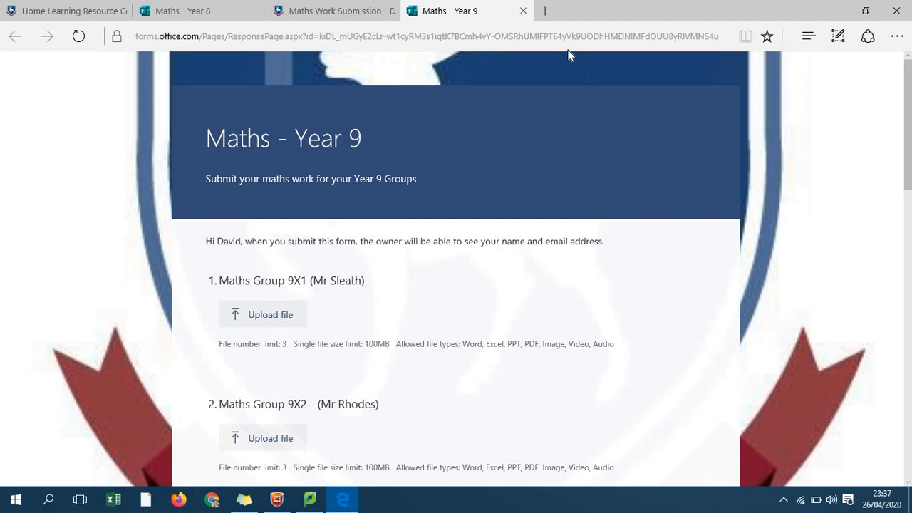
mouse_move(479, 10)
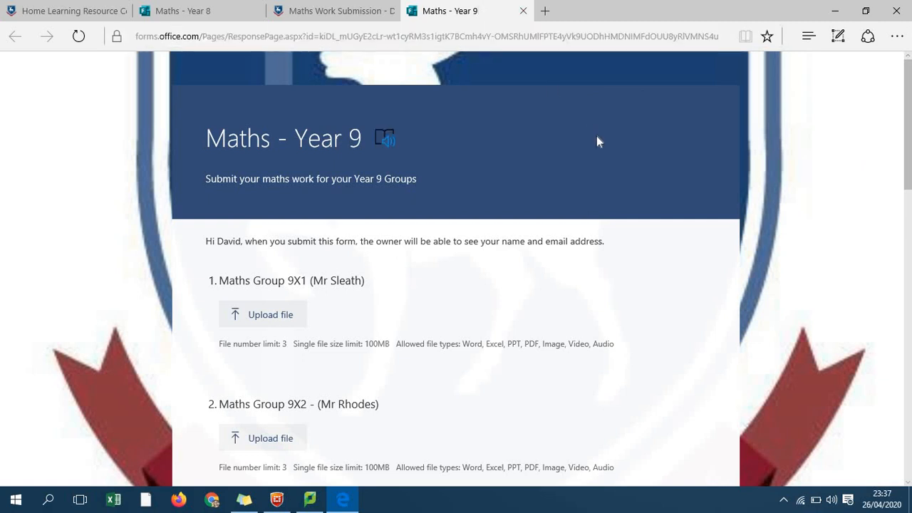
mouse_move(761, 107)
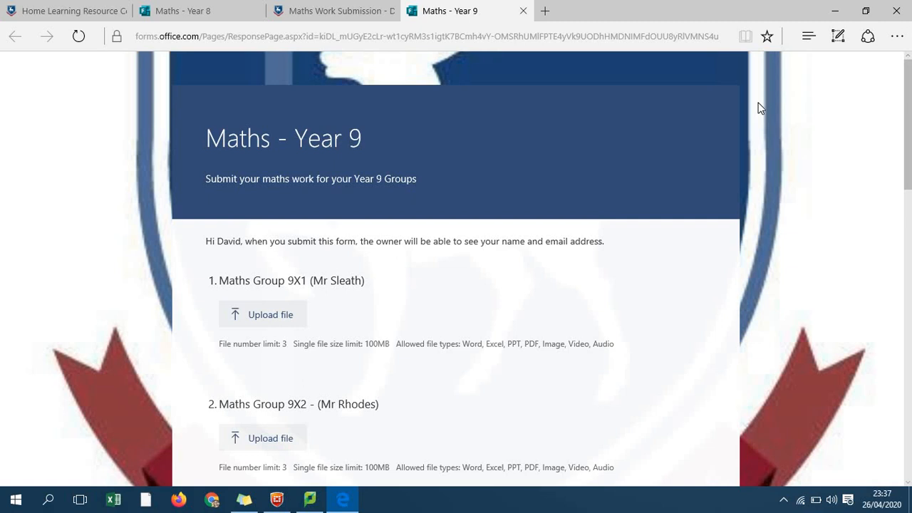
mouse_move(772, 100)
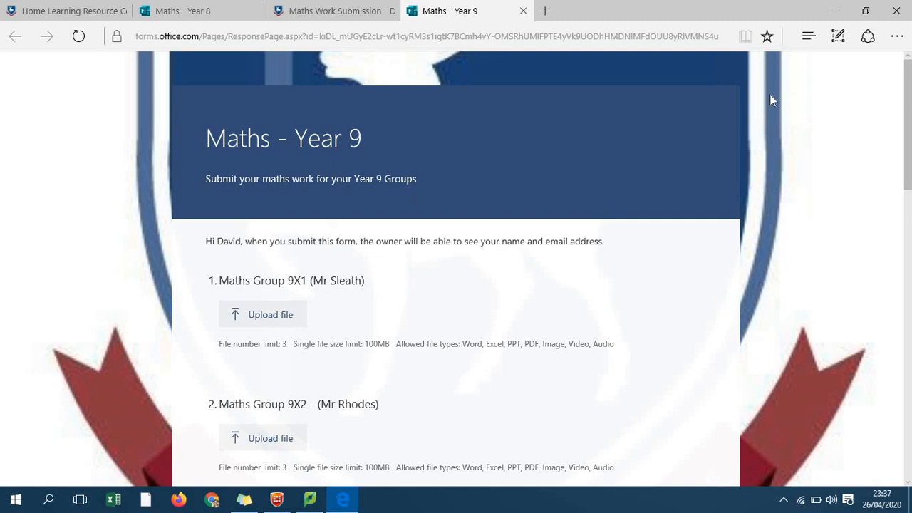
mouse_move(699, 75)
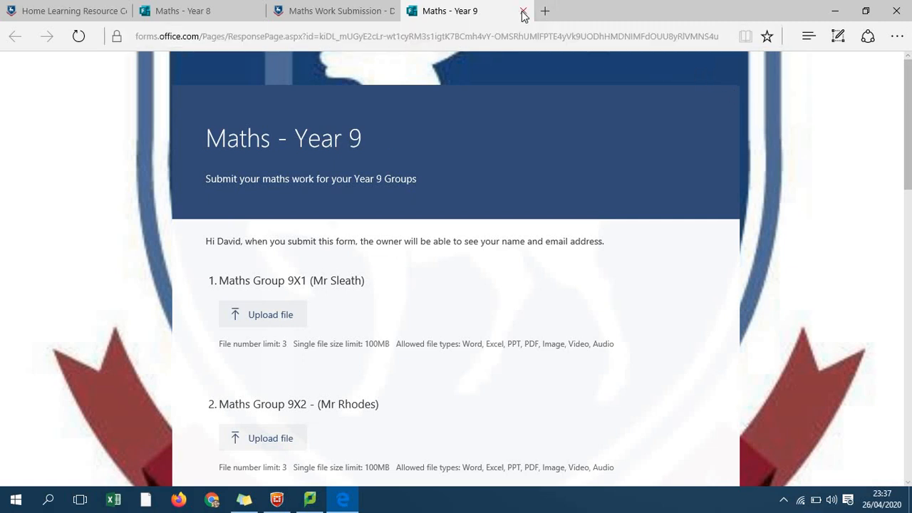
mouse_move(524, 13)
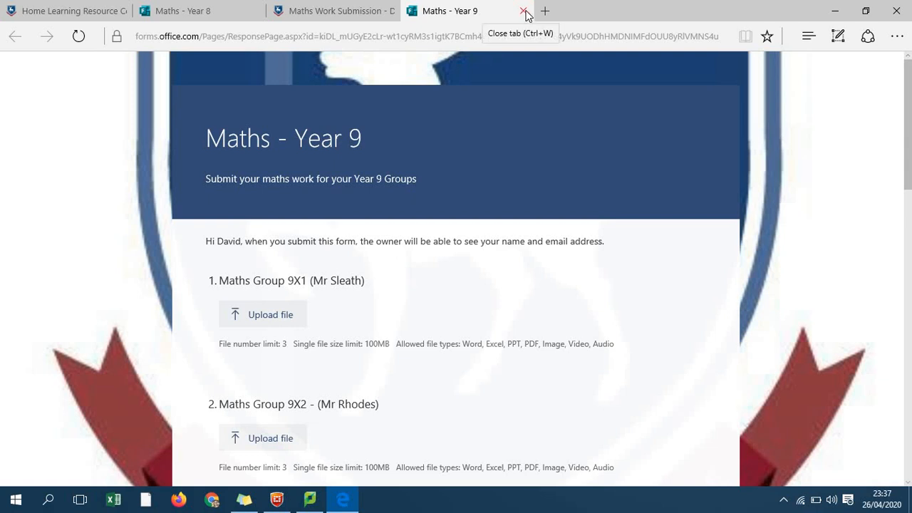